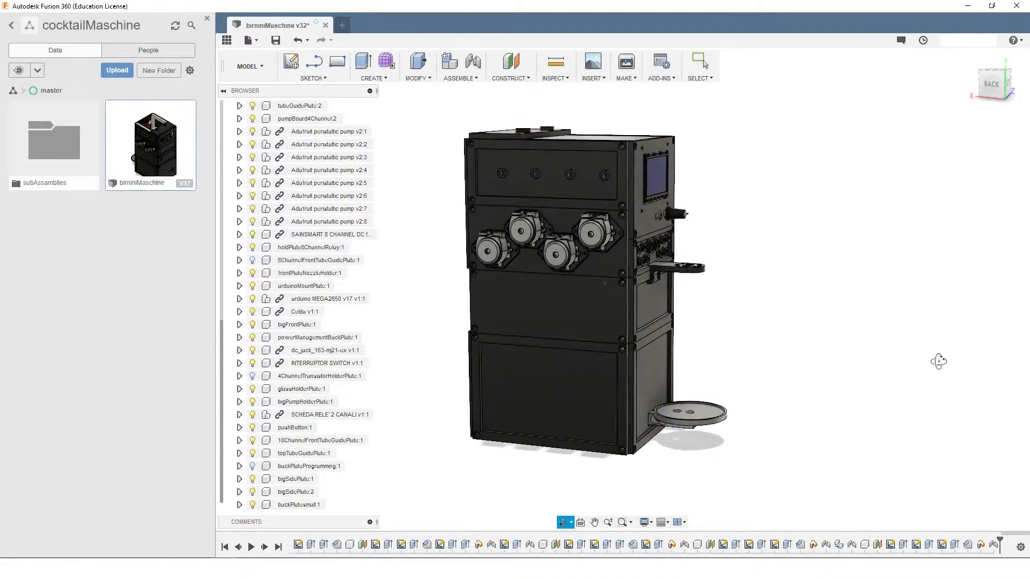
# - Orbit the assembly from the back view to the front-left three-quarter view
pyautogui.moveTo(597, 289); pyautogui.dragTo(785, 368)
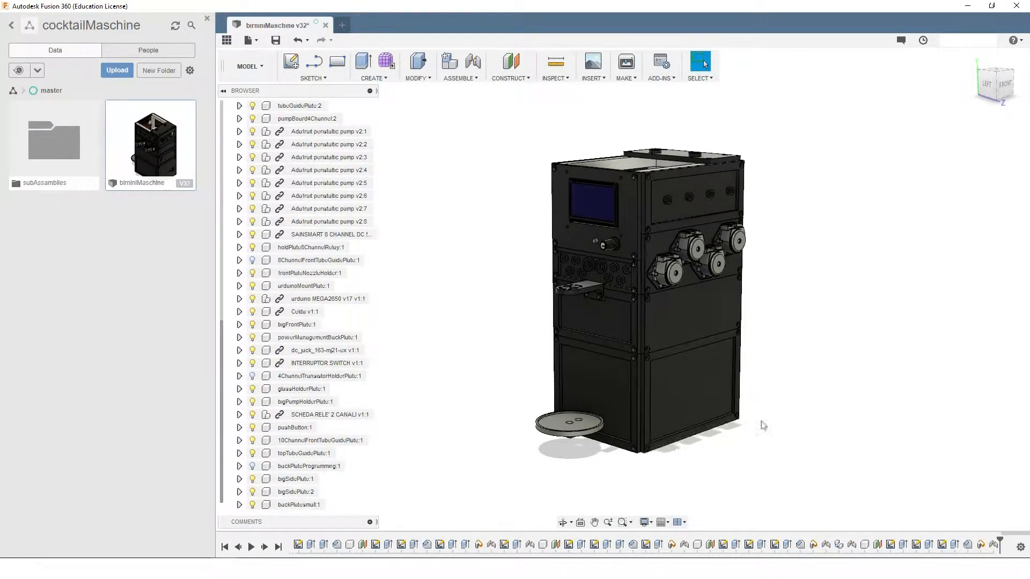
pyautogui.moveTo(647, 478)
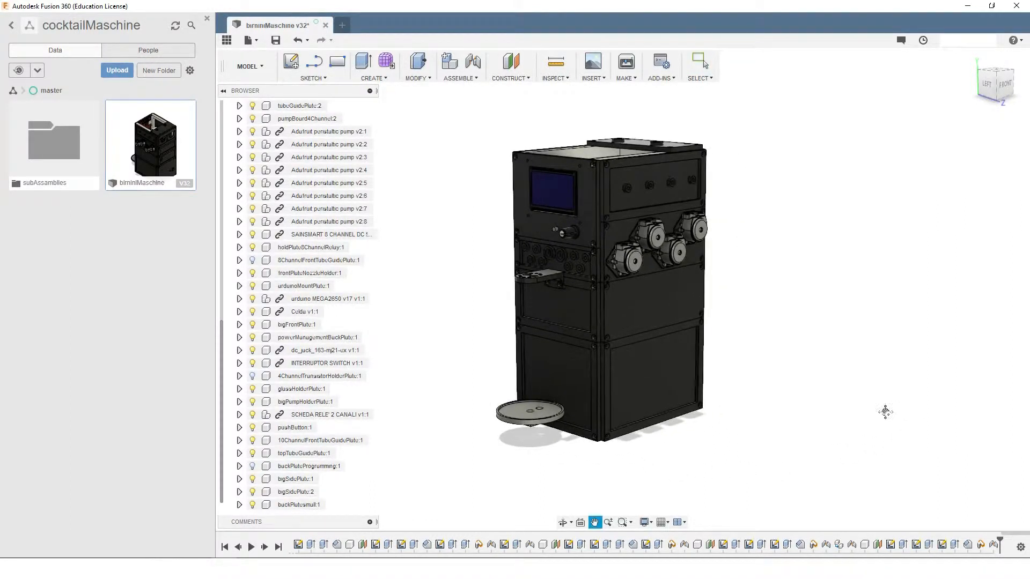
# - Orbit to the front of the pump panel and zoom in on the four peristaltic pumps
pyautogui.click(700, 63)
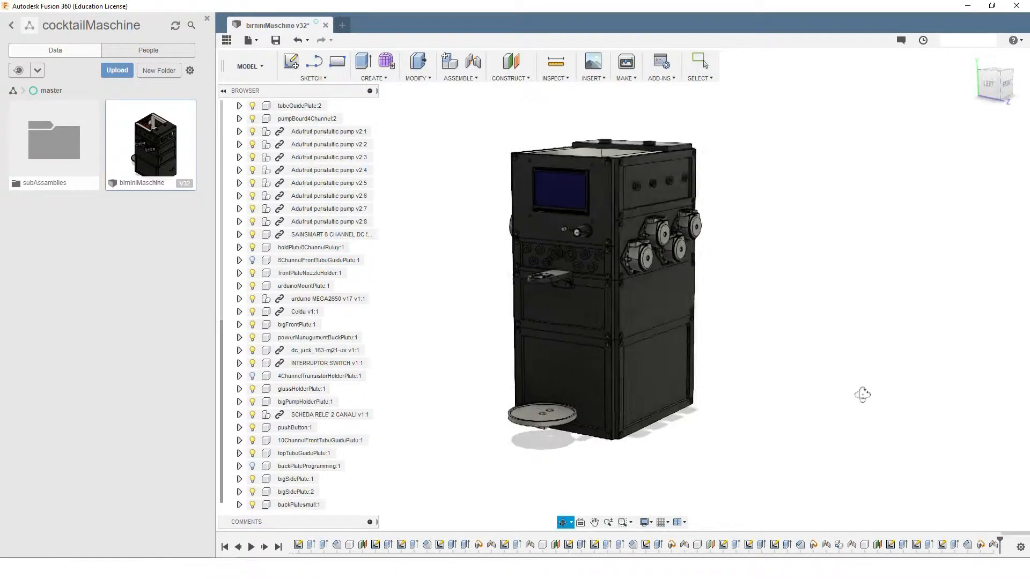
pyautogui.moveTo(861, 394); pyautogui.dragTo(962, 399)
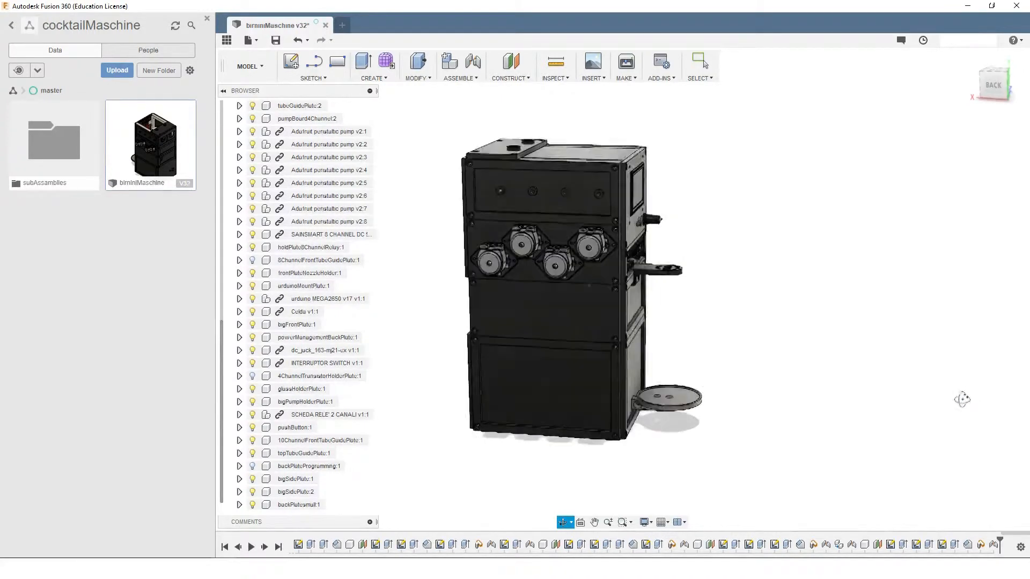
pyautogui.moveTo(962, 399); pyautogui.dragTo(912, 406)
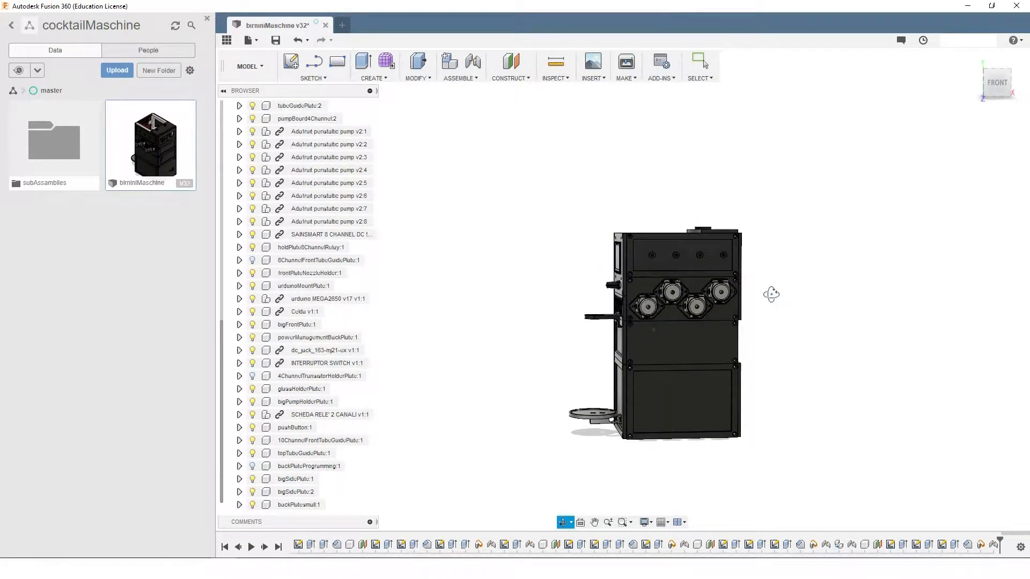
pyautogui.moveTo(771, 294); pyautogui.dragTo(810, 300)
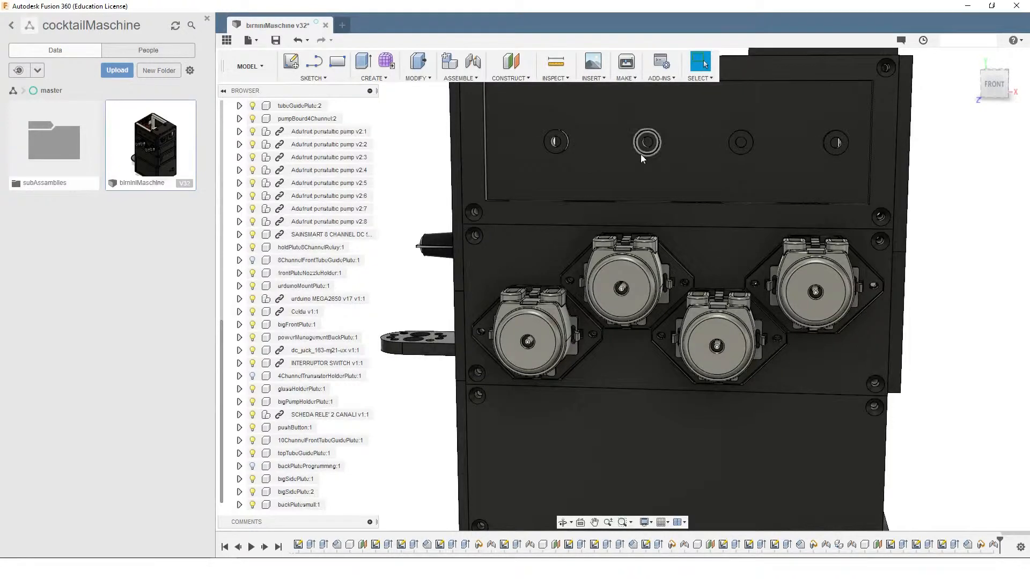
# - Return to the home three-quarter view showing the whole cocktail machine
pyautogui.click(696, 166)
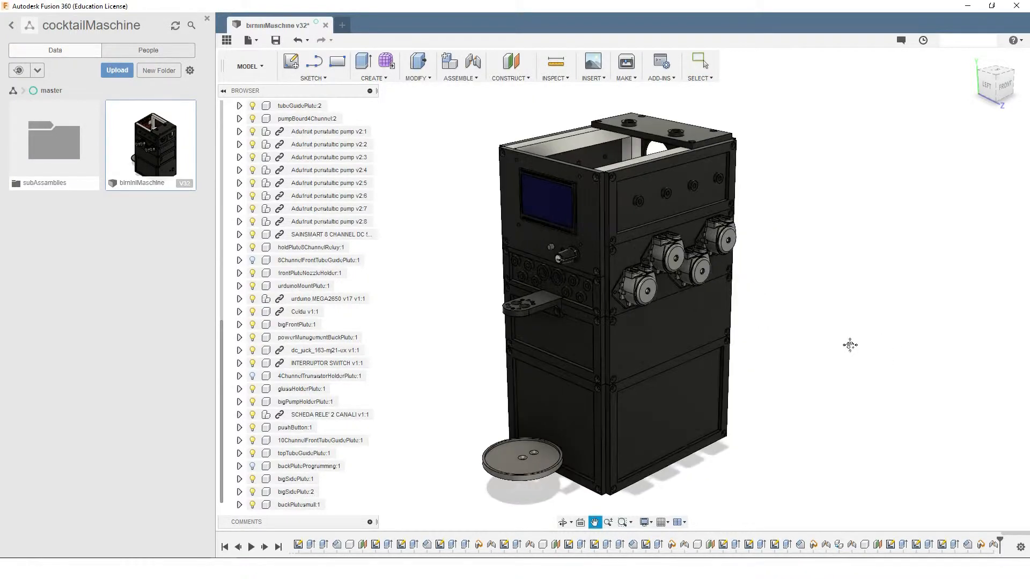
pyautogui.click(700, 62)
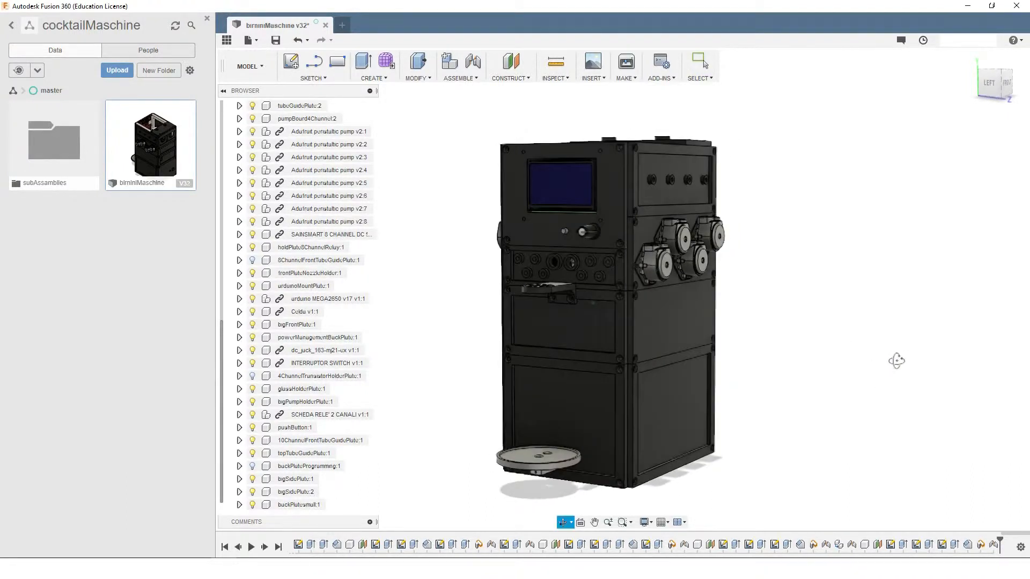
pyautogui.moveTo(897, 361); pyautogui.dragTo(951, 359)
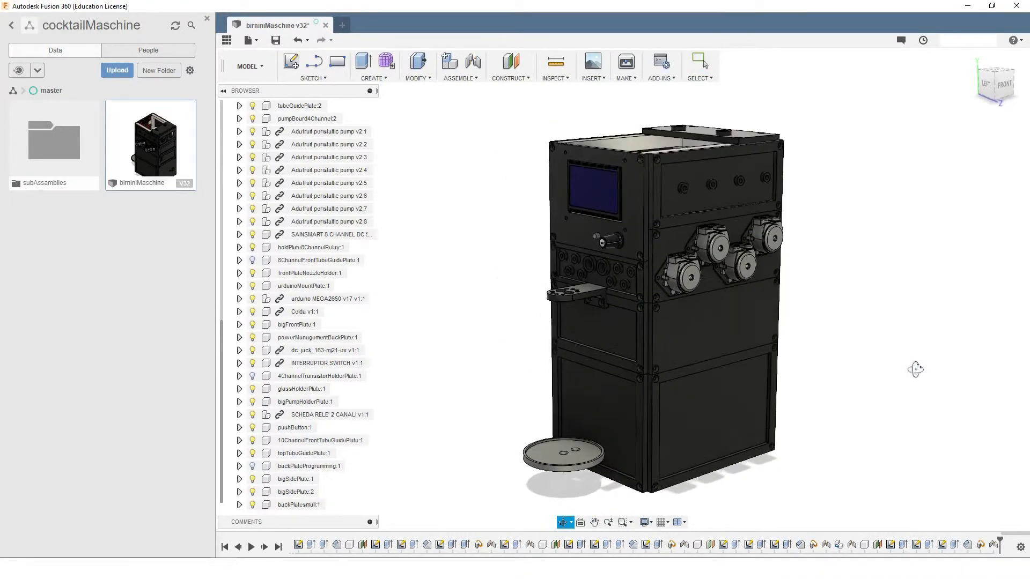
pyautogui.click(700, 62)
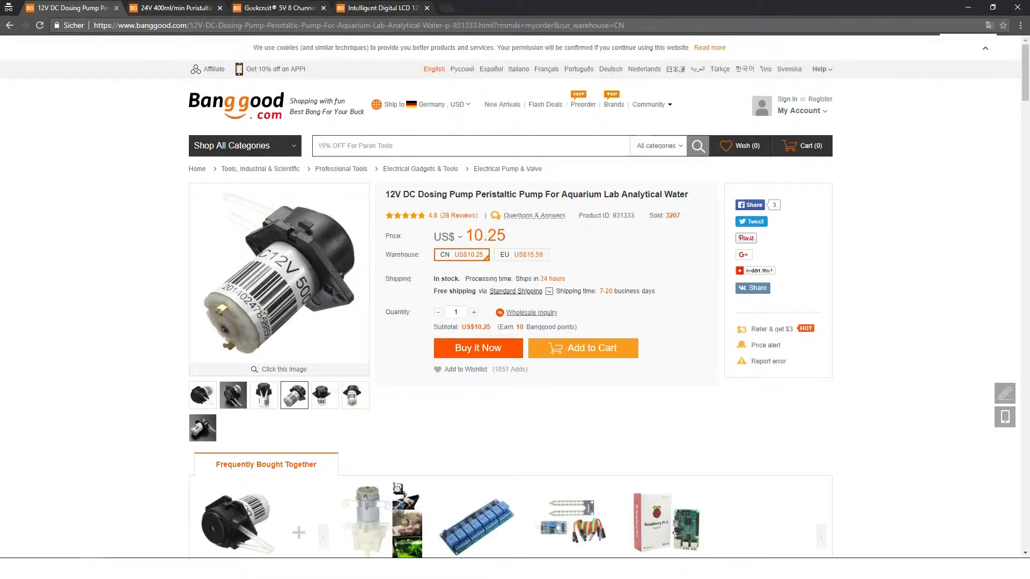
pyautogui.moveTo(237, 270)
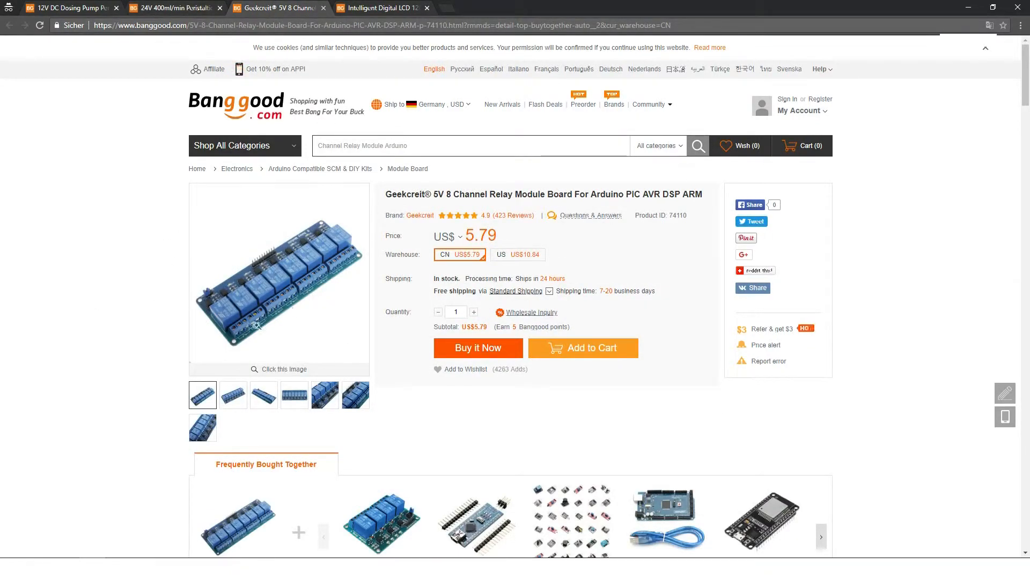
pyautogui.moveTo(384, 7)
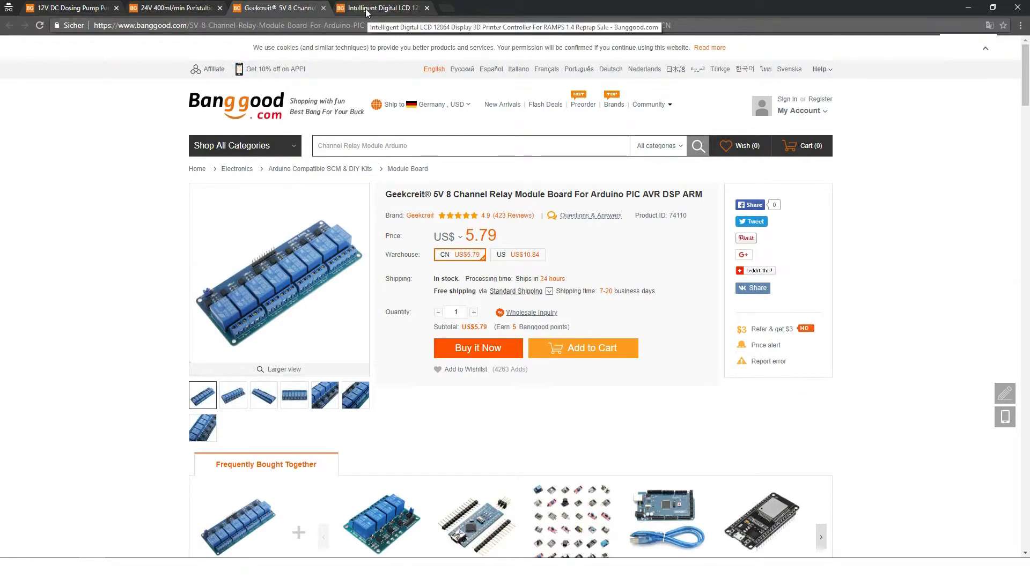
# - Switch to the Intelligent Digital LCD 12864 product page on Banggood
pyautogui.click(380, 8)
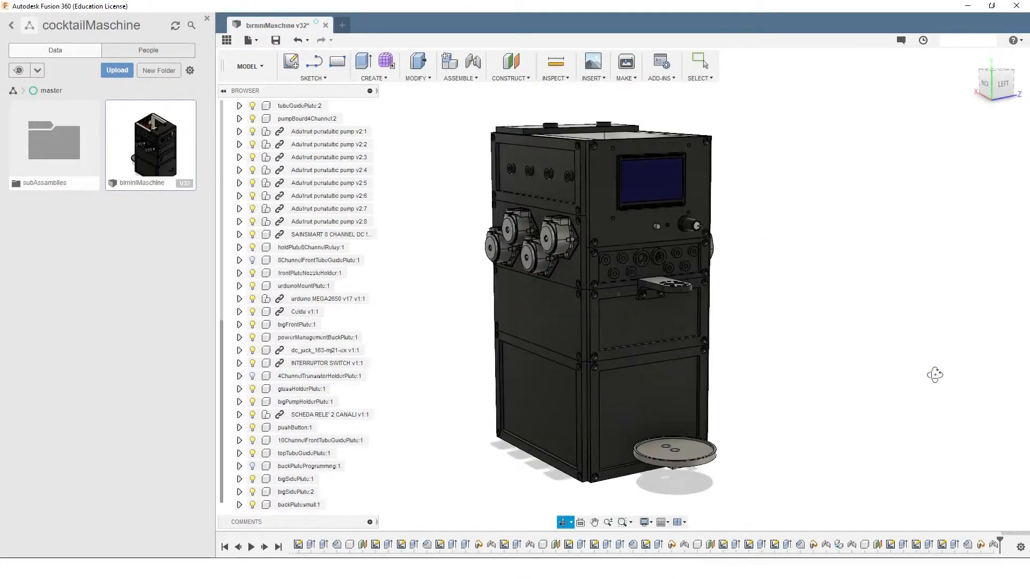
# - Orbit the assembly to the front-left view with the display side facing the camera
pyautogui.moveTo(936, 374); pyautogui.dragTo(867, 374)
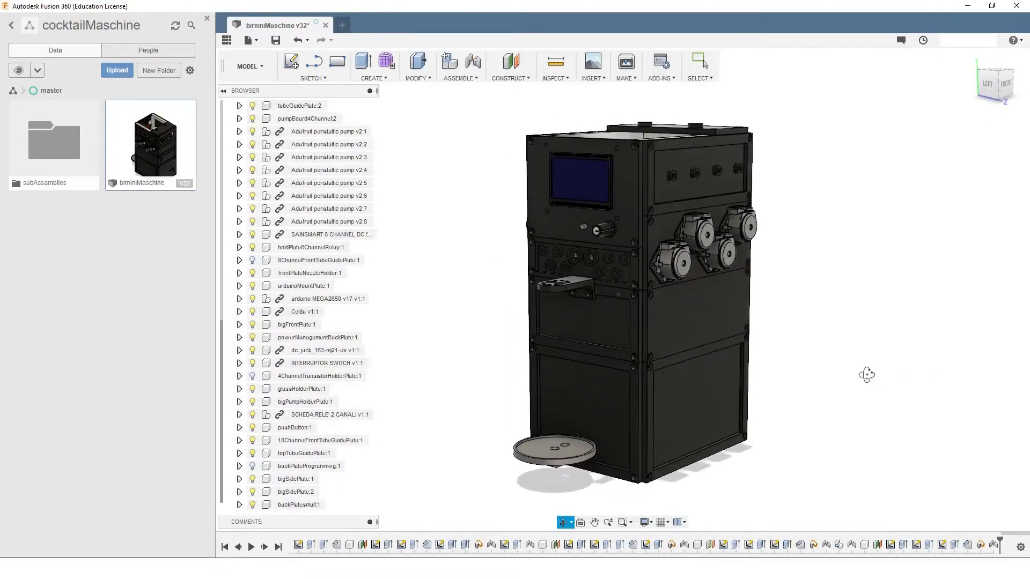